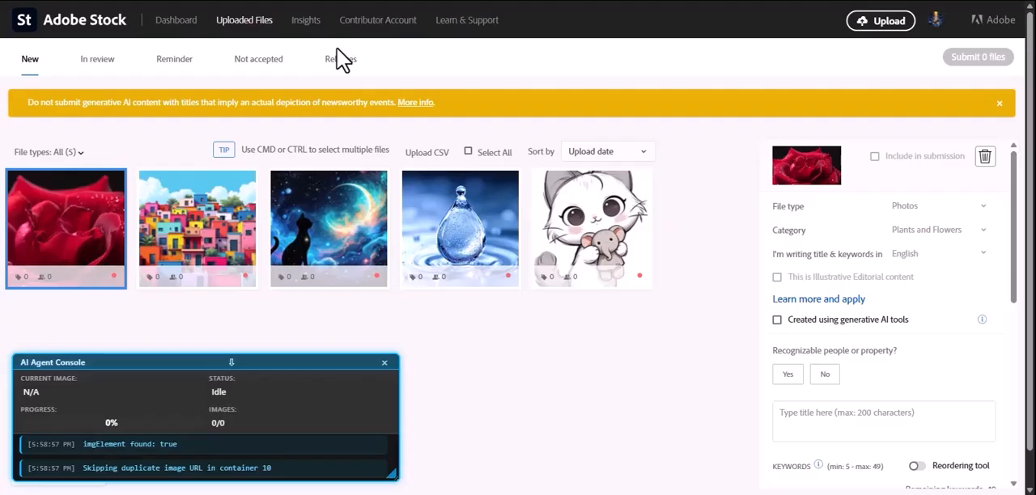
mouse_move(301, 63)
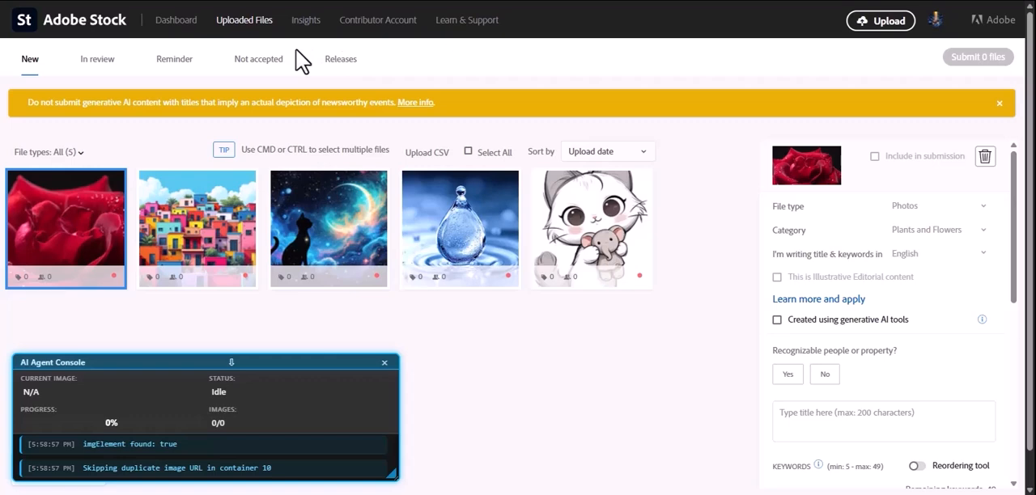
mouse_move(399, 100)
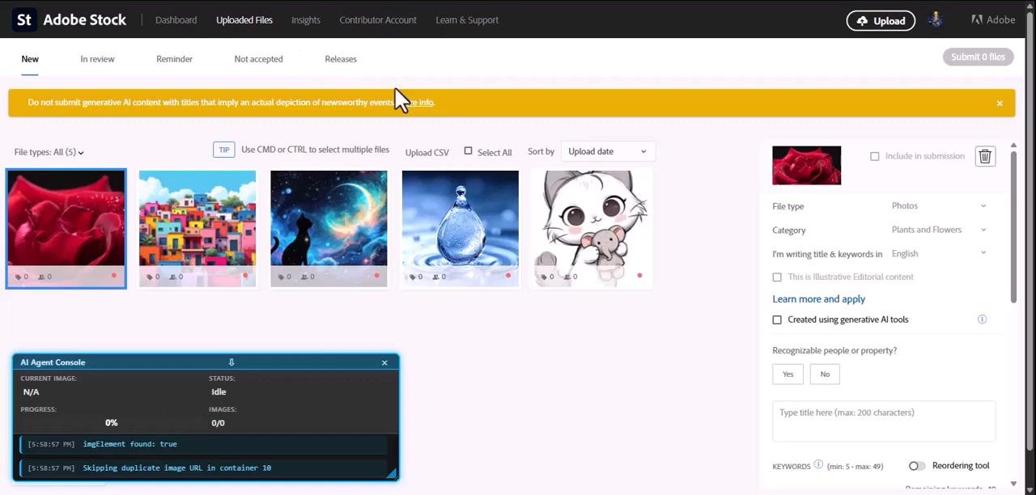
mouse_move(903, 77)
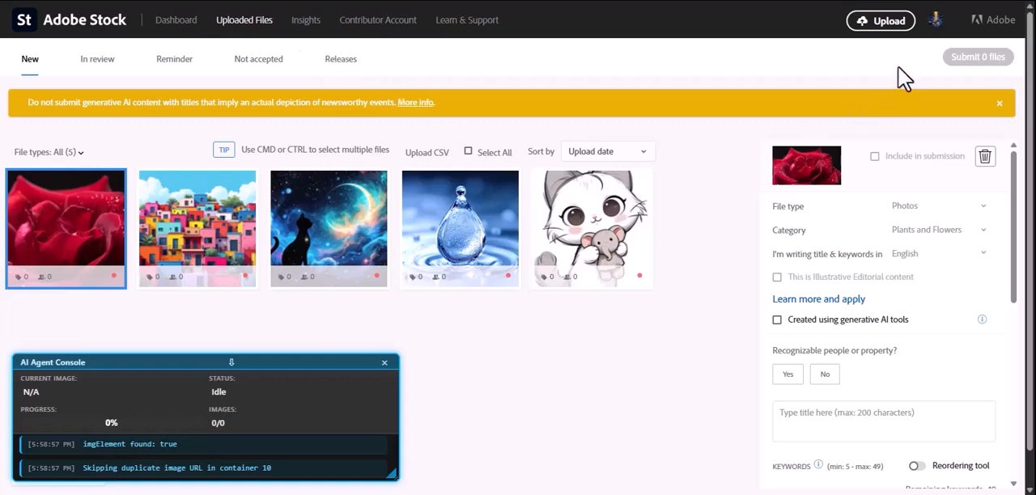
mouse_move(931, 46)
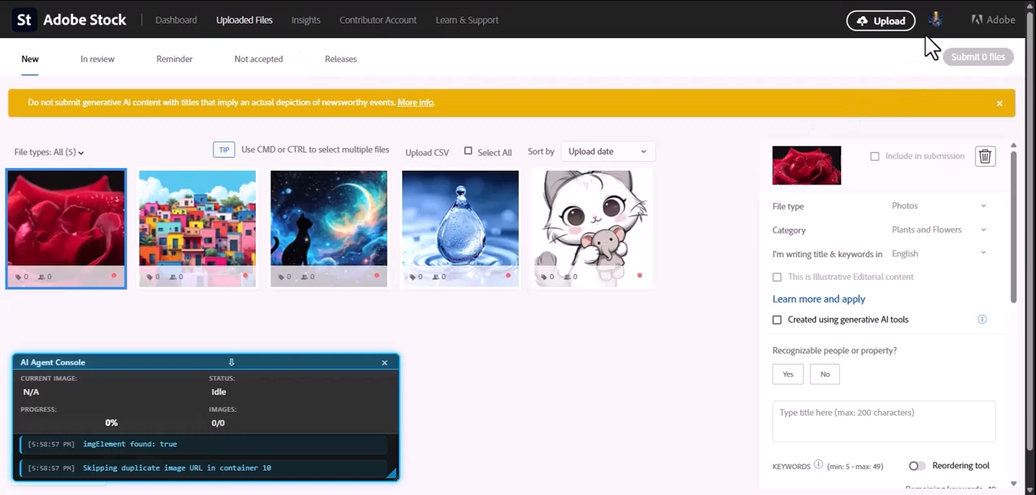
mouse_move(946, 8)
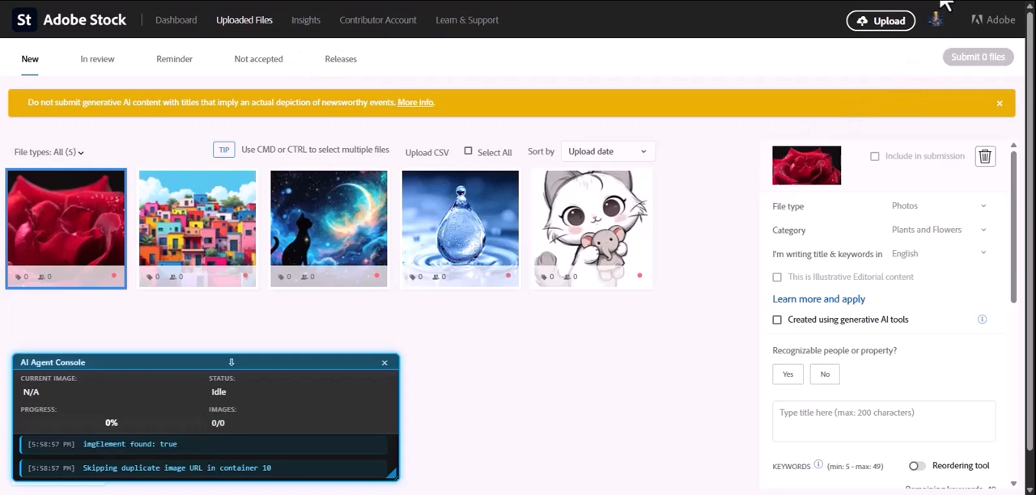
Choose Google Gemini with the Gemini 1.5 Flash model in Advanced settings and enter the API key
left_click(935, 19)
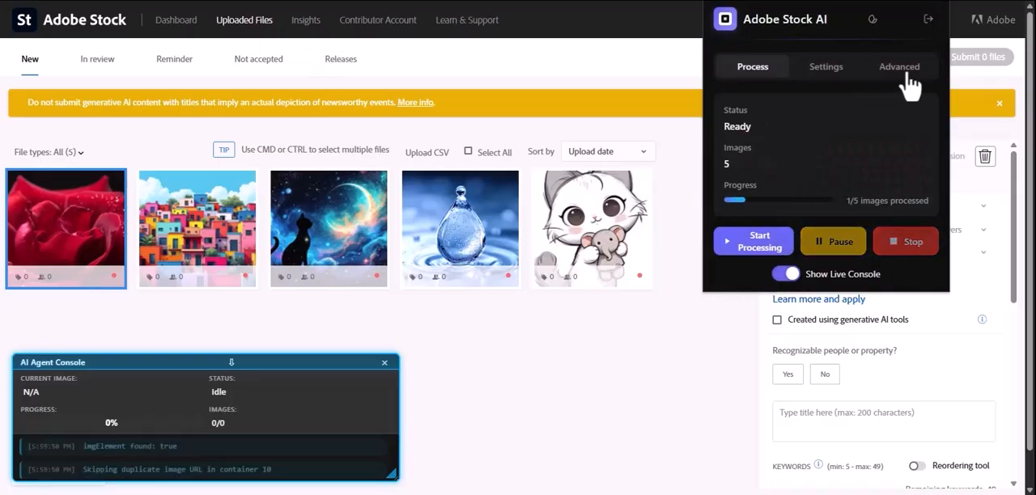
left_click(898, 67)
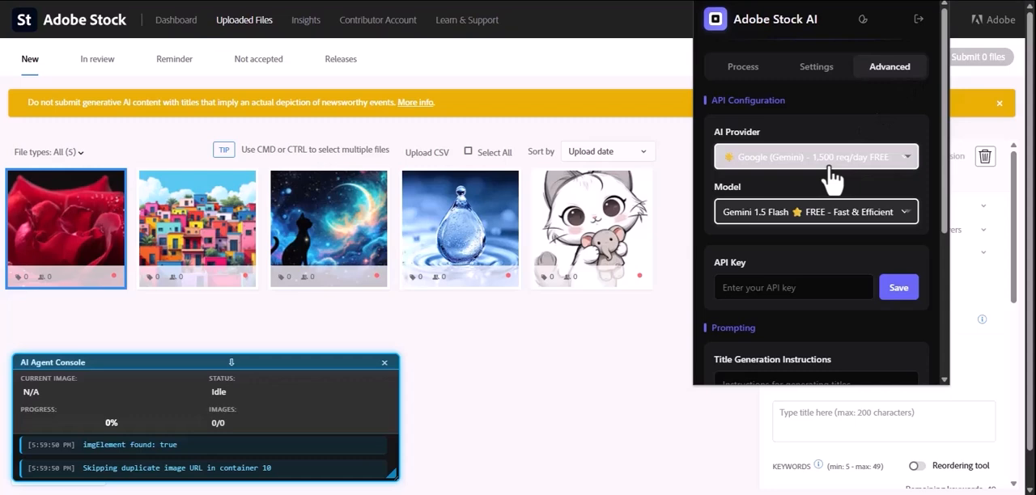
left_click(815, 156)
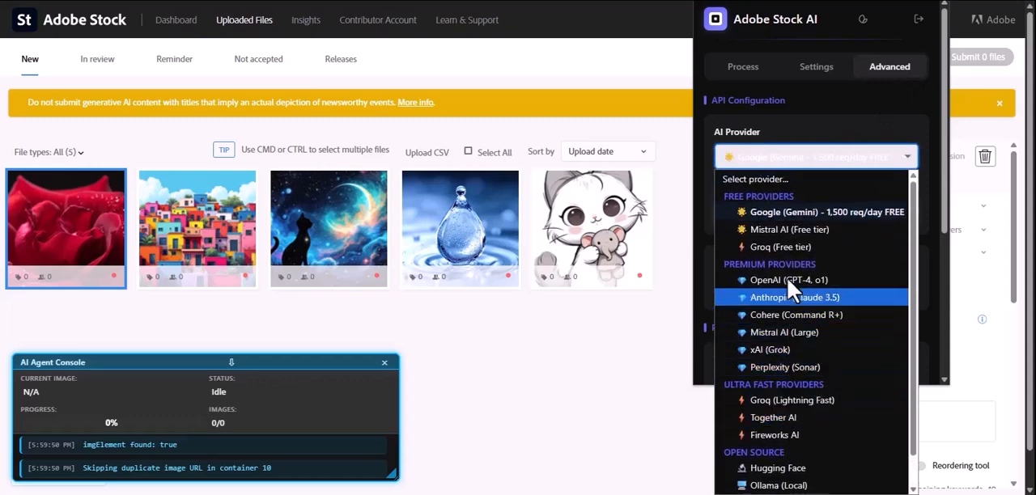
left_click(819, 211)
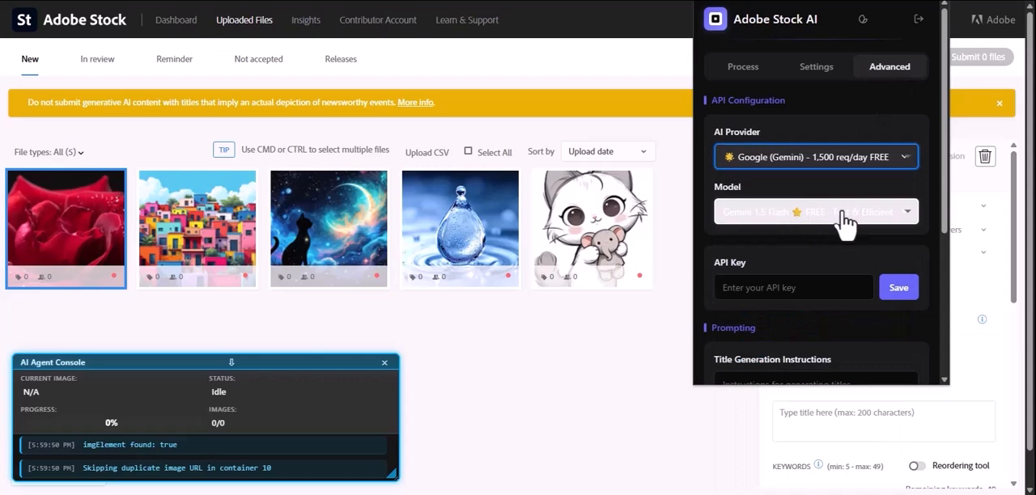
left_click(816, 210)
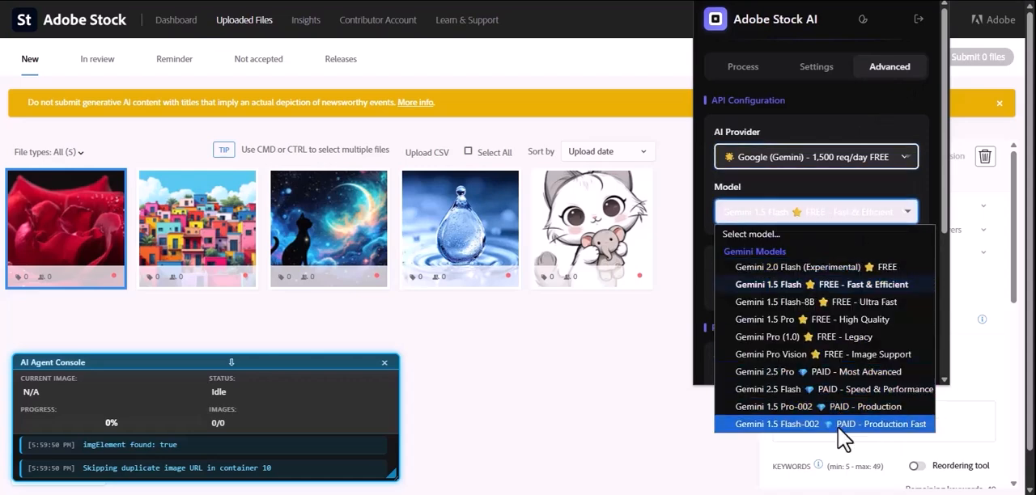
mouse_move(848, 373)
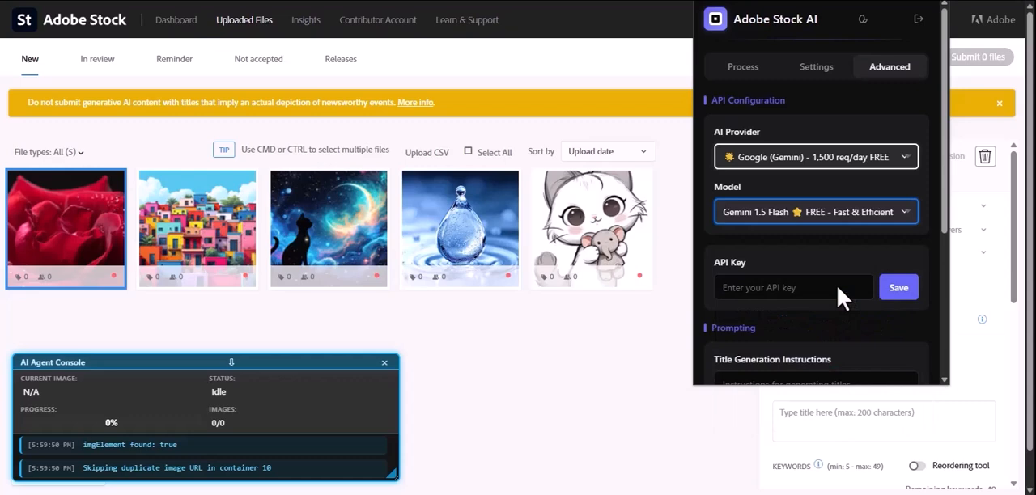
left_click(793, 288)
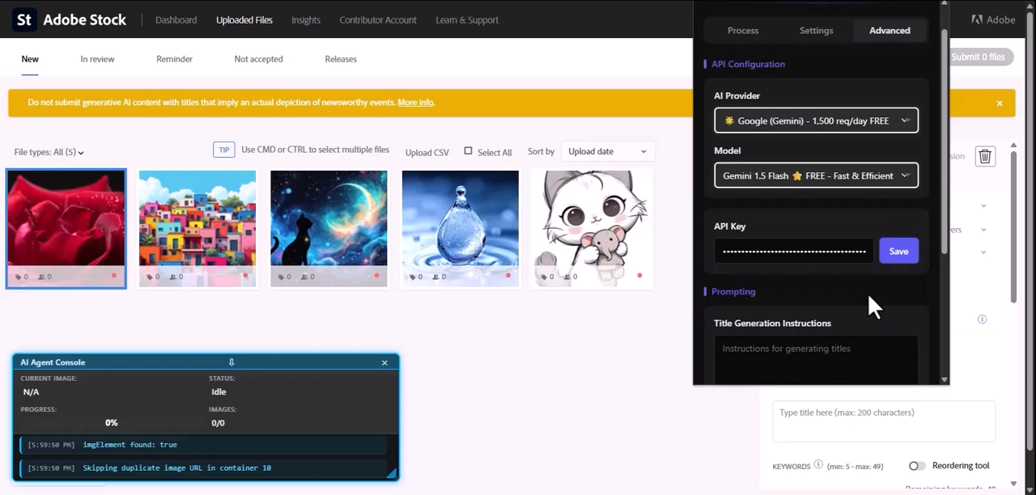
Enter 'Detailed titles' as title instructions and 'Long tail keywords' as keyword instructions
scroll("down", 3)
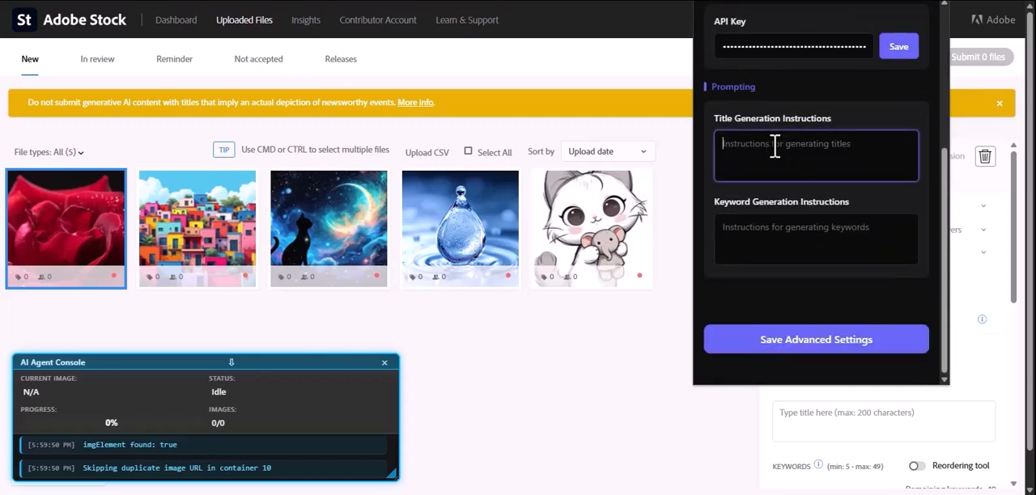
type("Detailed")
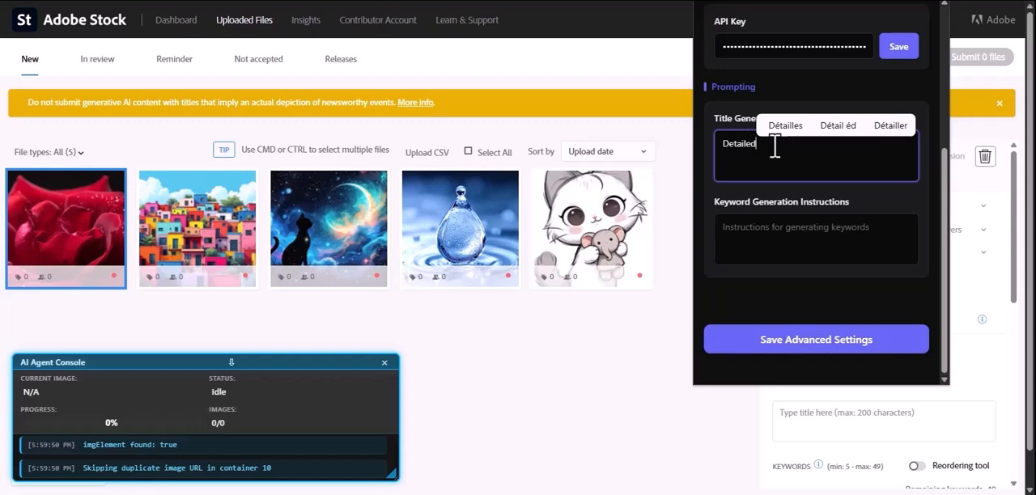
type("titles")
left_click(815, 239)
type("Long tail")
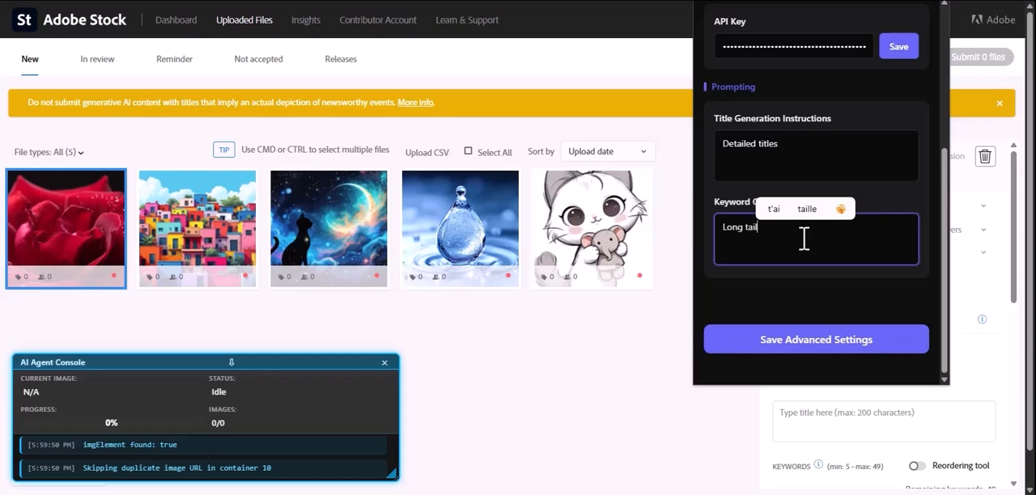
type("key")
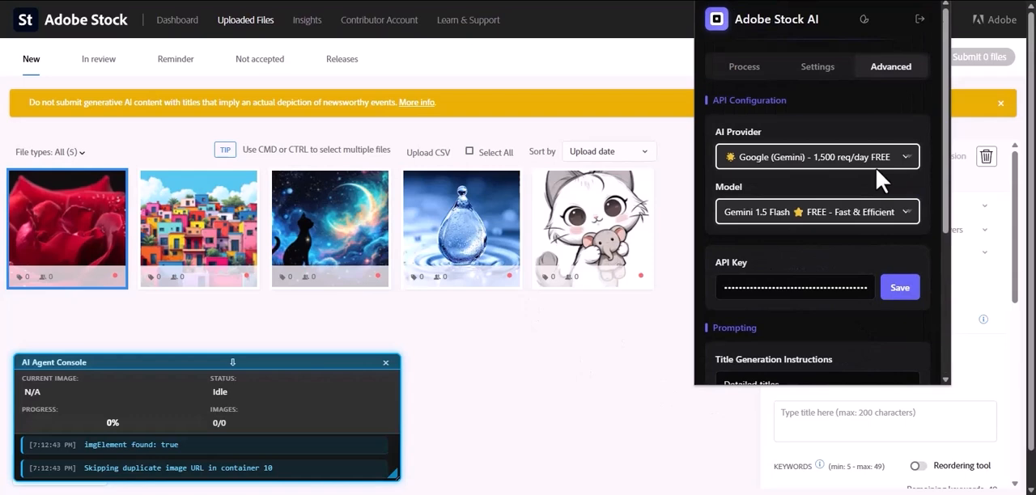
Save metadata settings with Photo as default type, the three auto-answer toggles on and 25 keywords
left_click(815, 66)
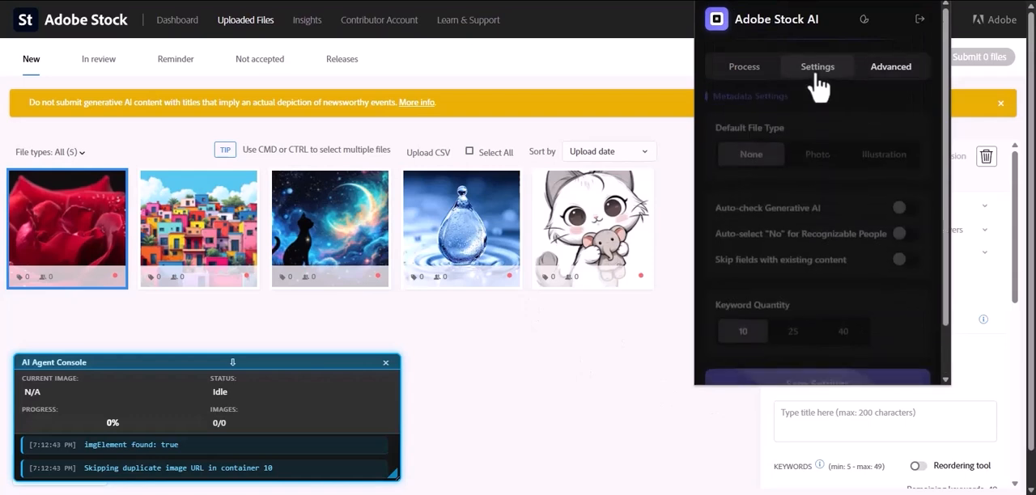
left_click(816, 66)
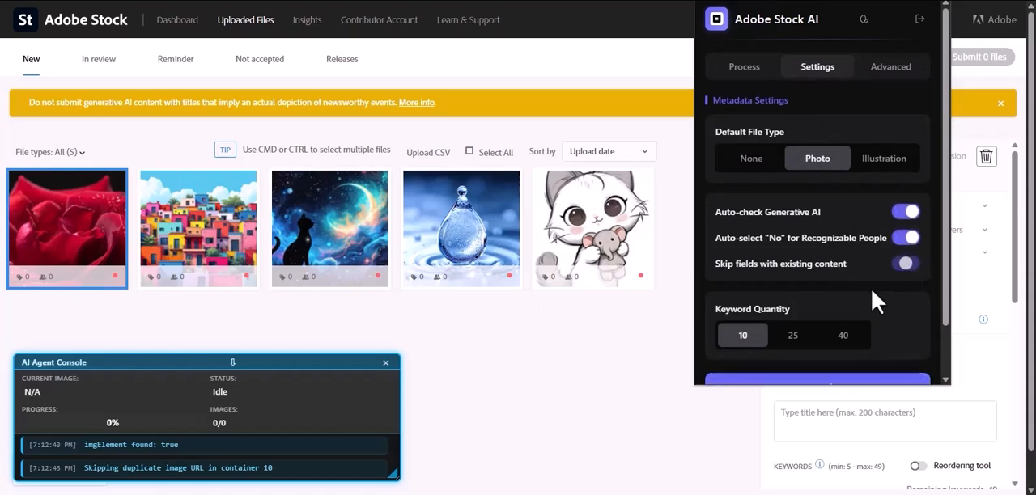
left_click(793, 335)
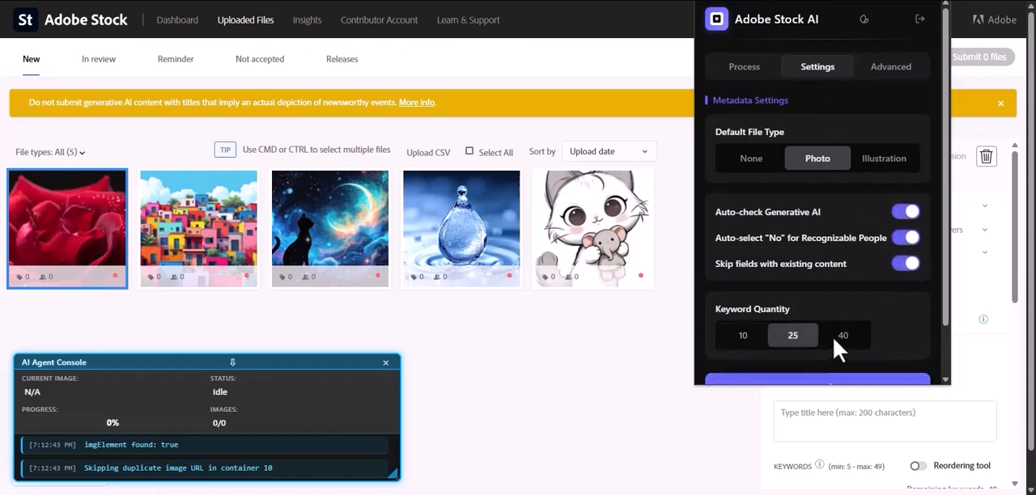
mouse_move(858, 313)
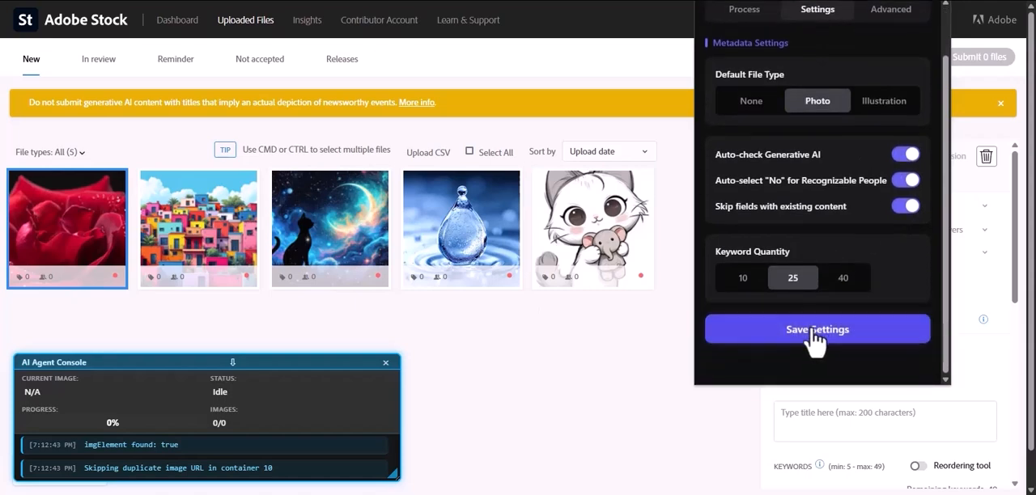
left_click(815, 329)
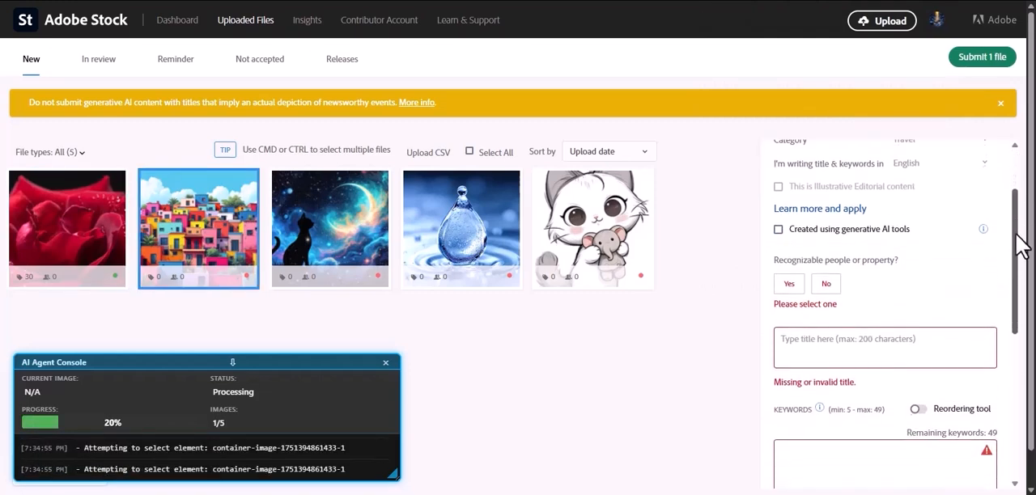
Let the extension fill metadata for the rose and rainbow hillside images, marking them generative-AI
scroll("down", 3)
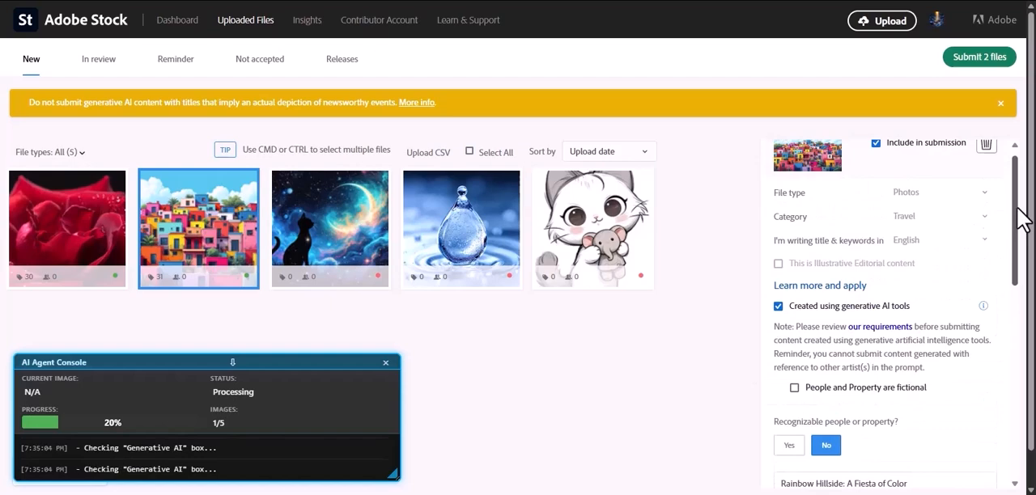
Let the extension process the night sky, water drop and kitten images until Submit 5 files appears
scroll("down", 3)
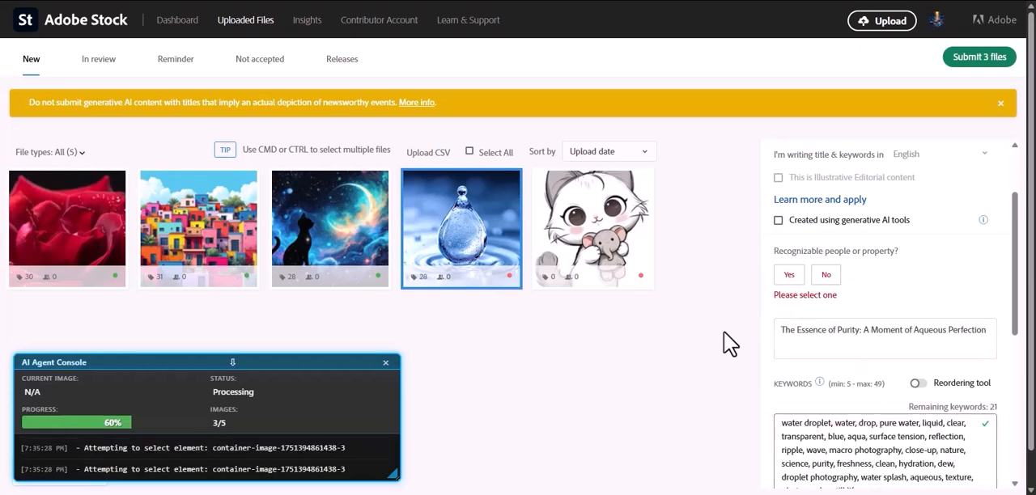
left_click(777, 220)
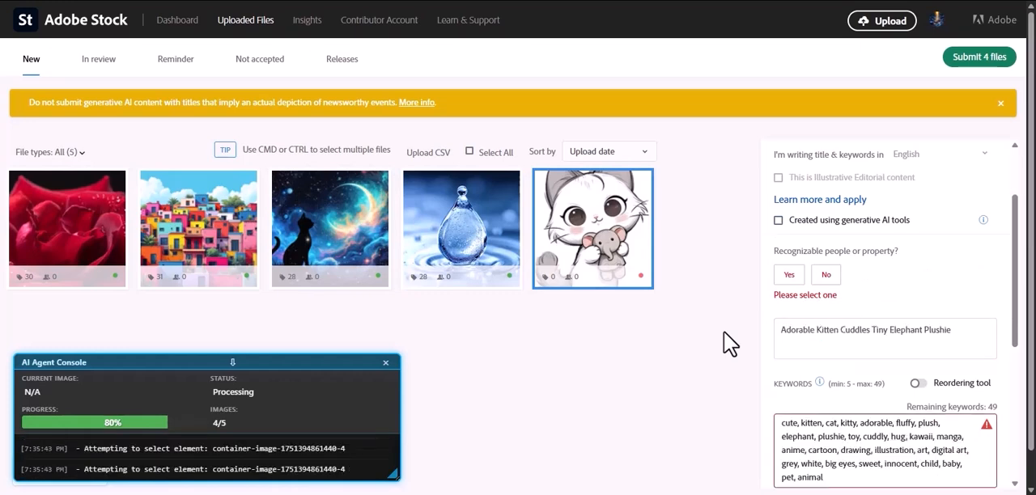
left_click(776, 220)
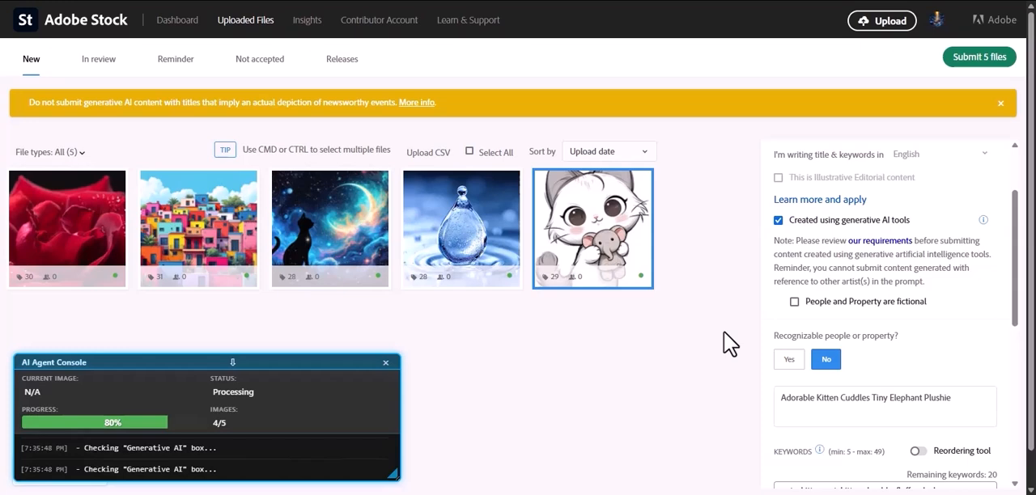